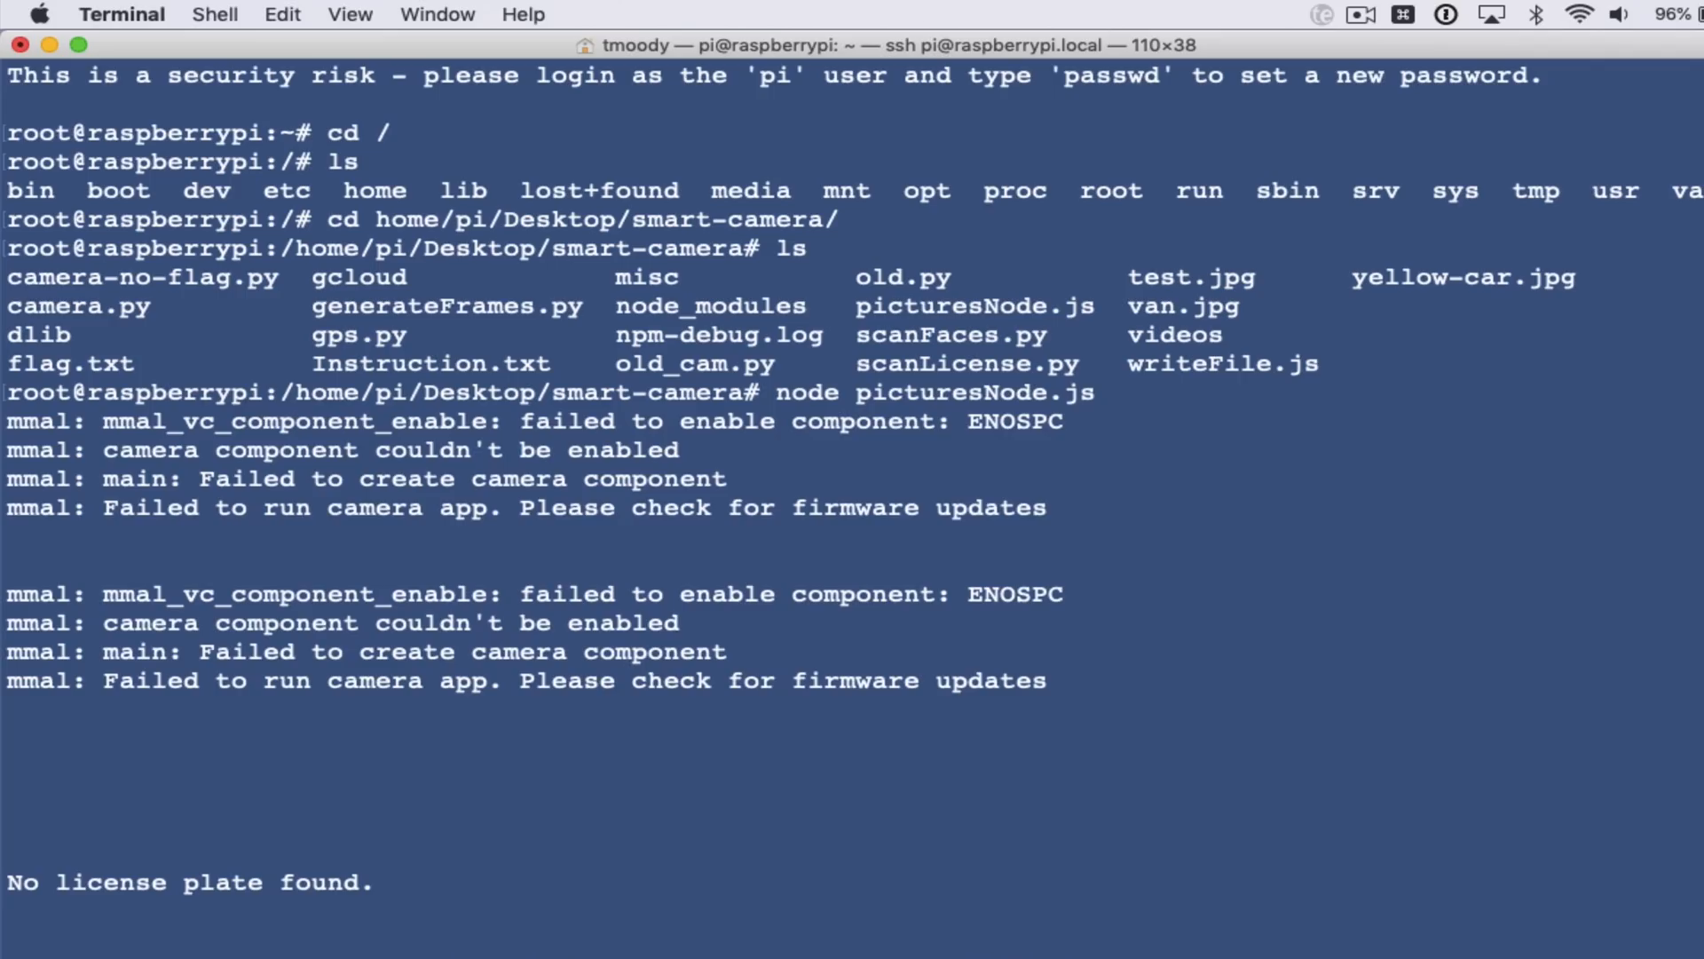
scroll(down, 3)
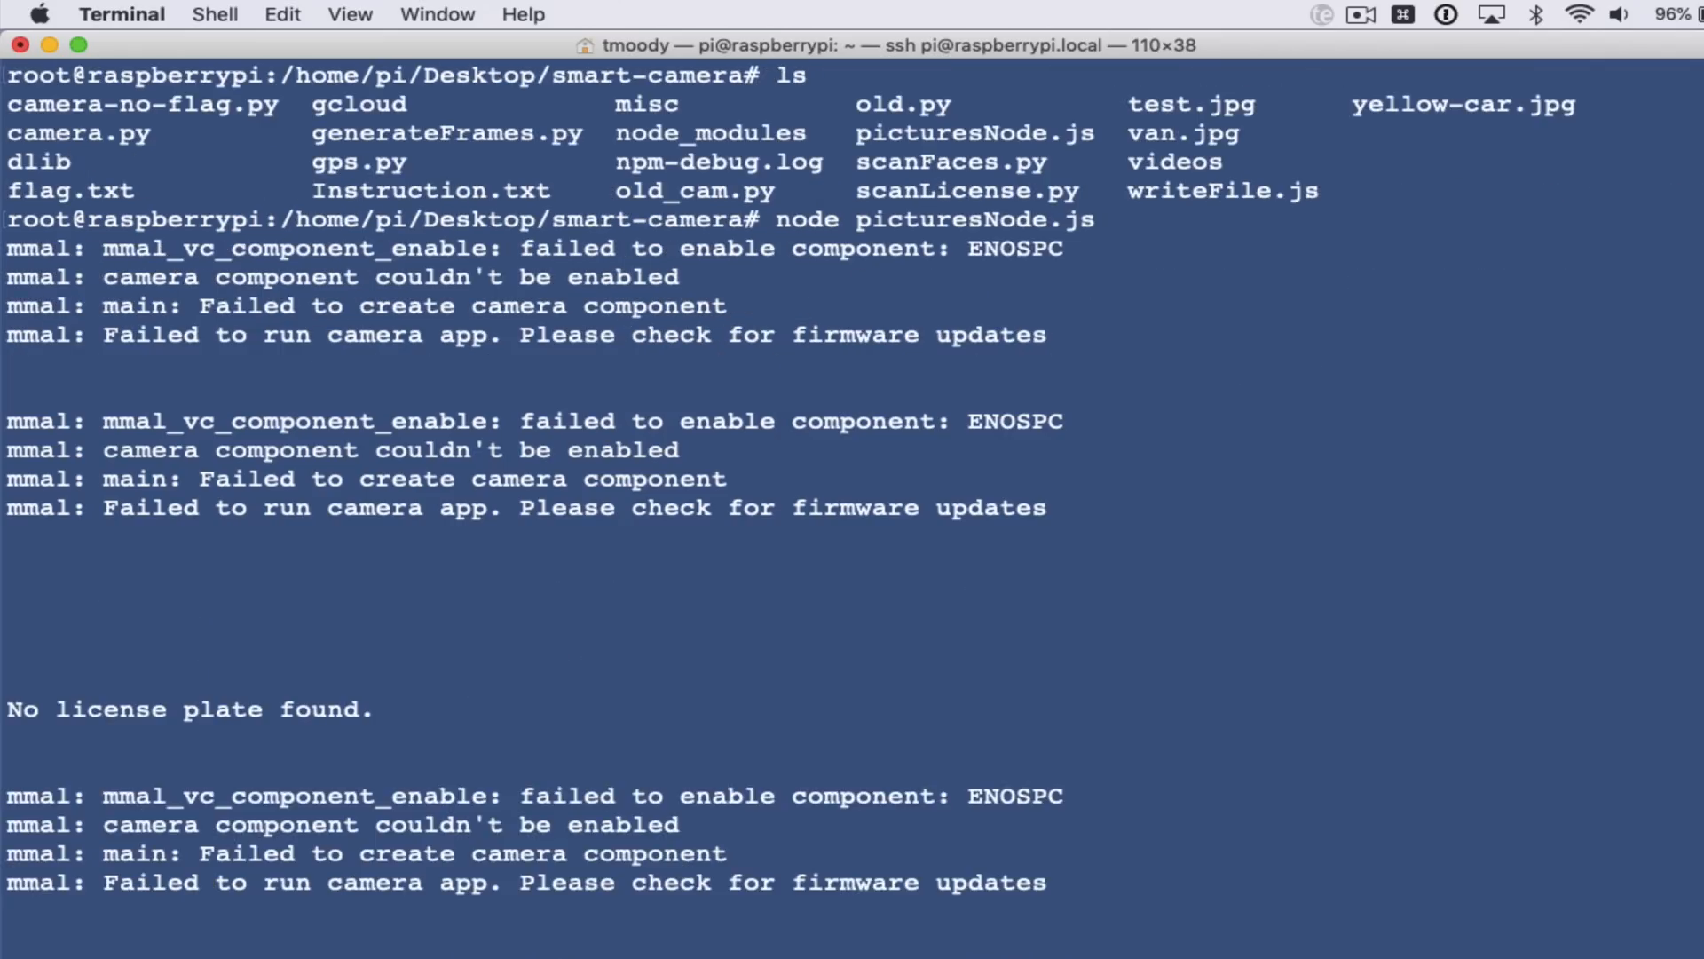
scroll(down, 3)
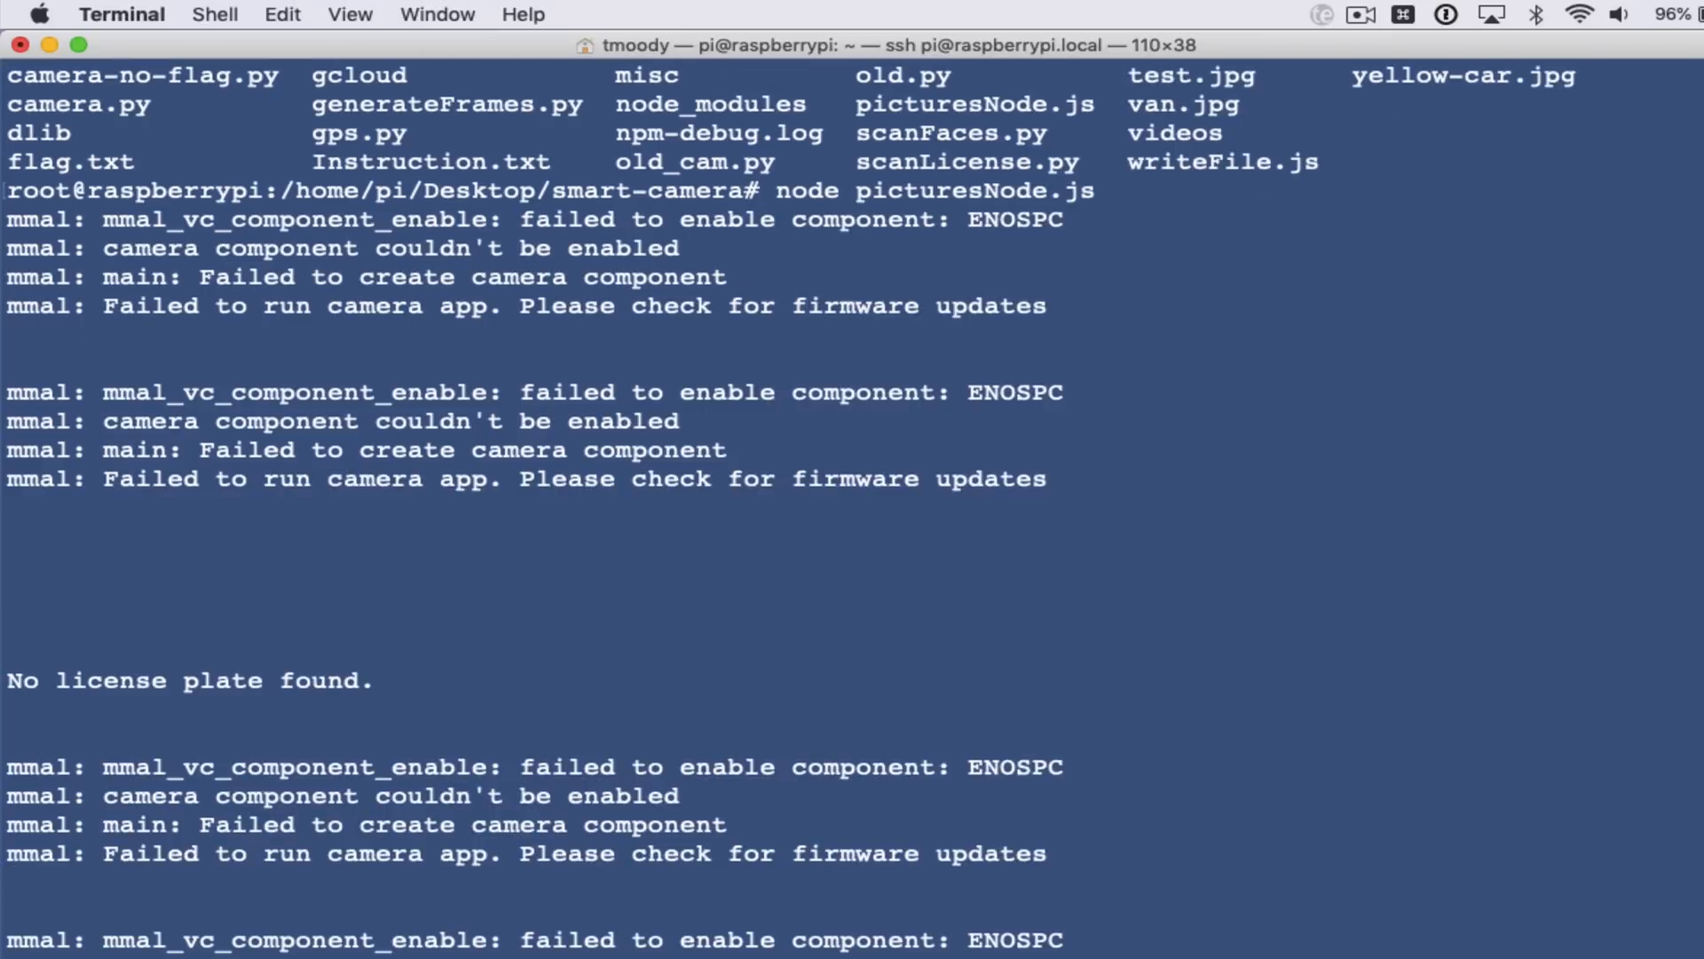